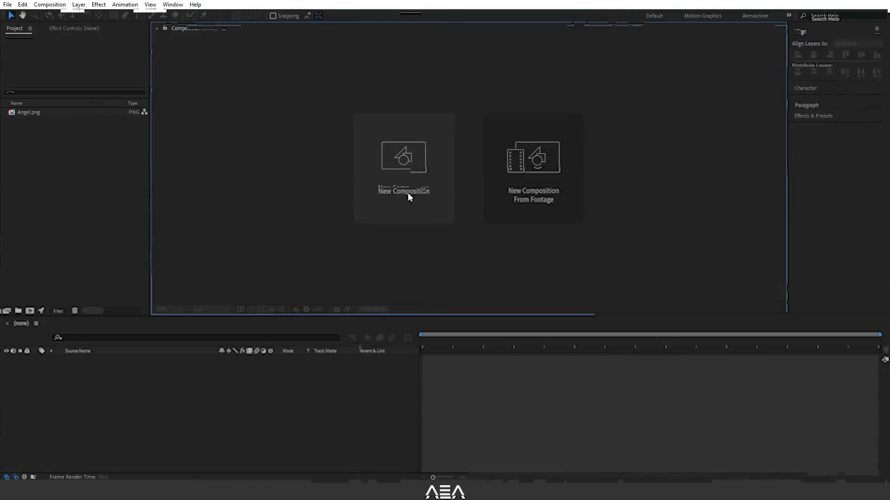
Create the 1920×1080 'Angel Distortion' composition and add Angel.png scaled to 143%.
left_click(403, 167)
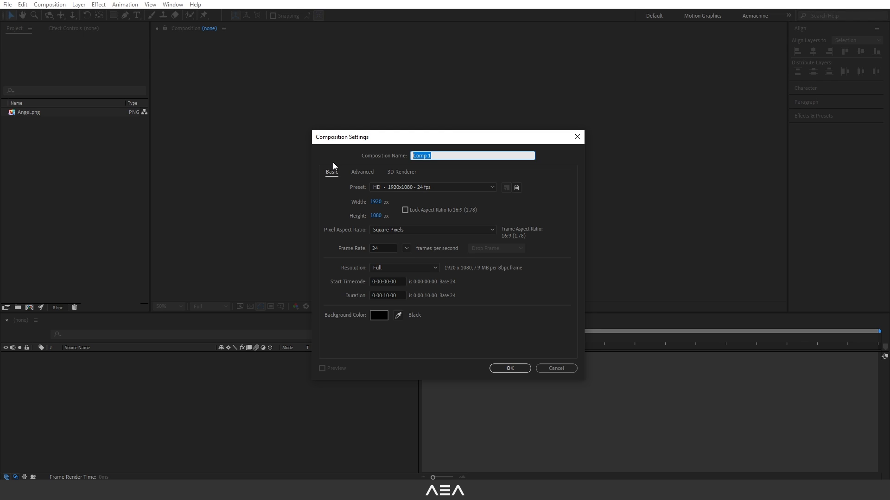
type("Angel Distortion")
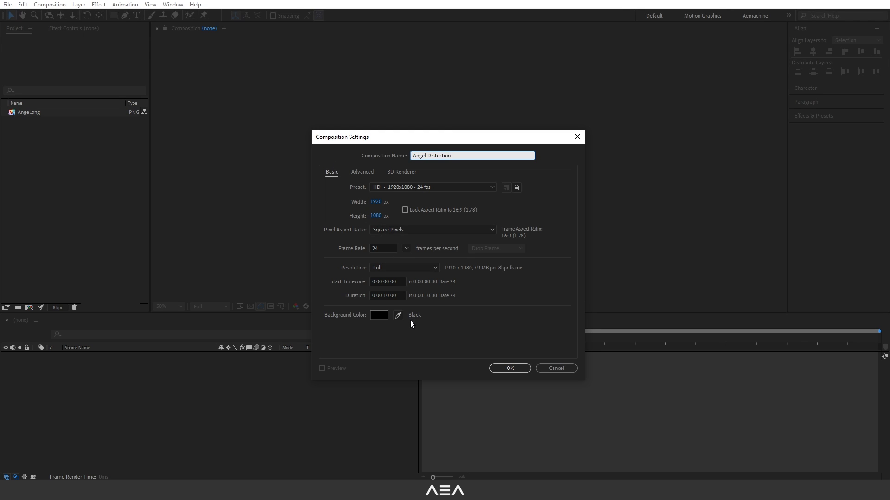
left_click(508, 369)
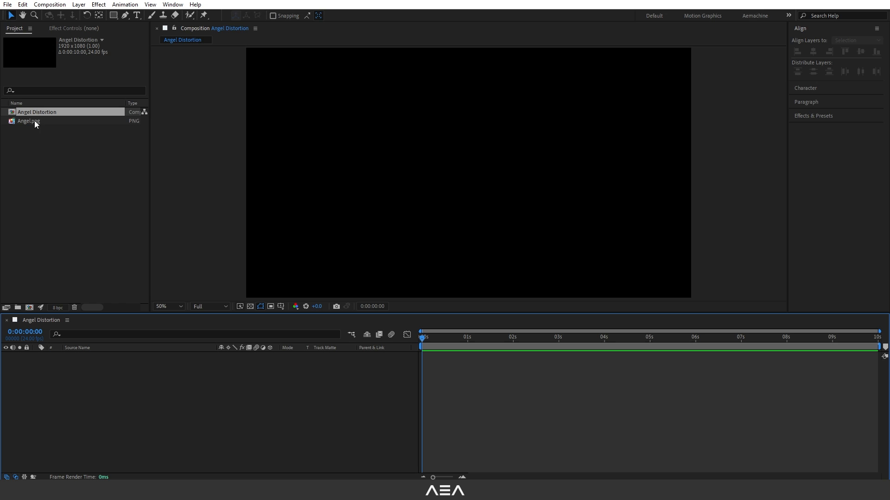
left_click(28, 121)
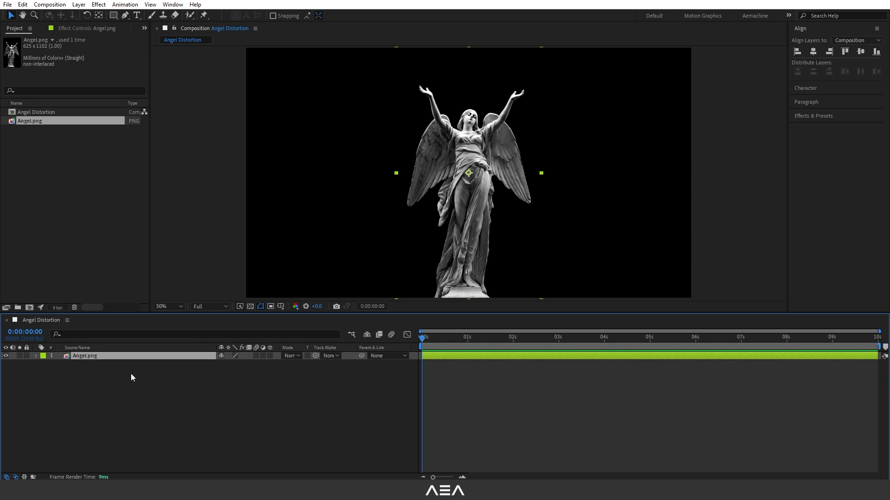
mouse_move(86, 361)
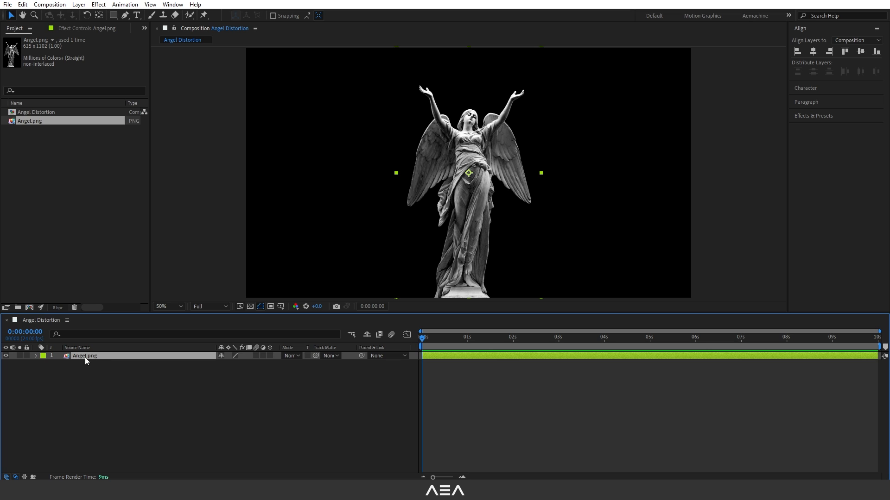
key("s")
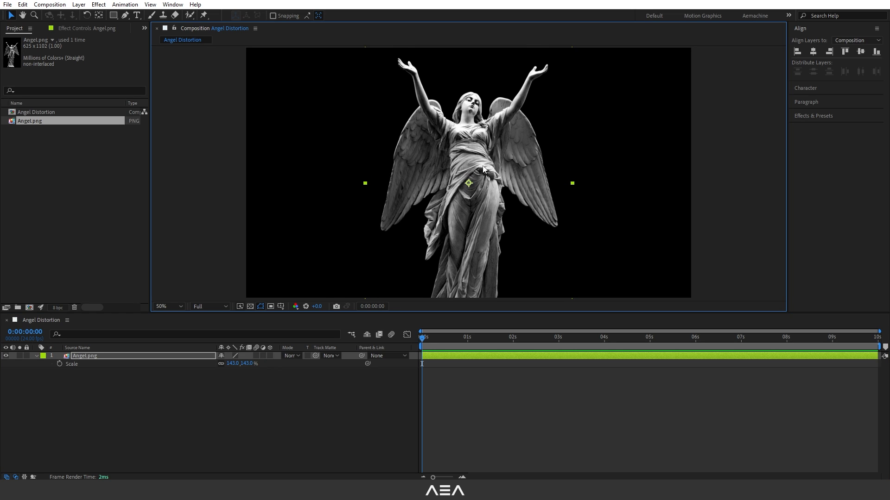
mouse_move(80, 393)
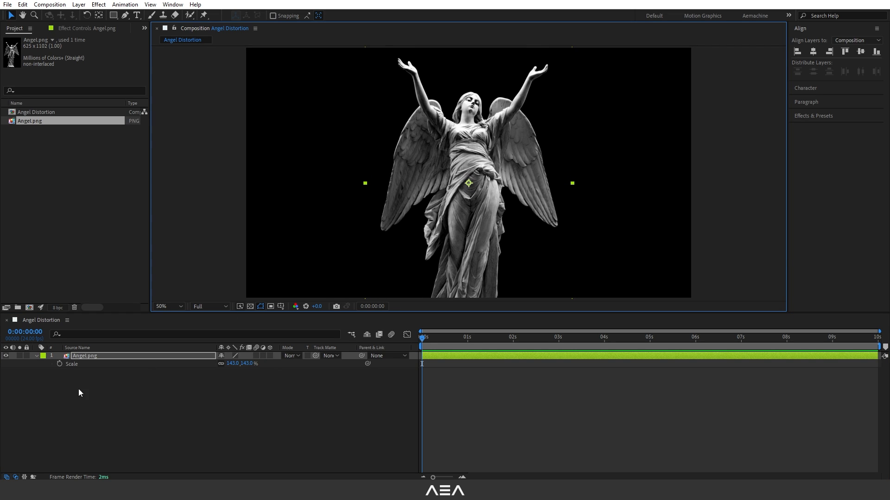
Add a solid named FX and apply AE Pixel Sorter 2 to it.
left_click(36, 356)
type("FX")
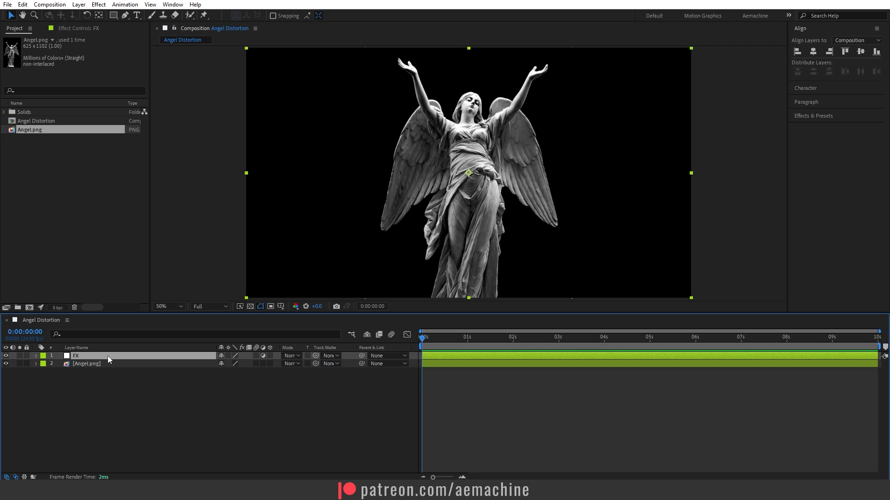
type("ae")
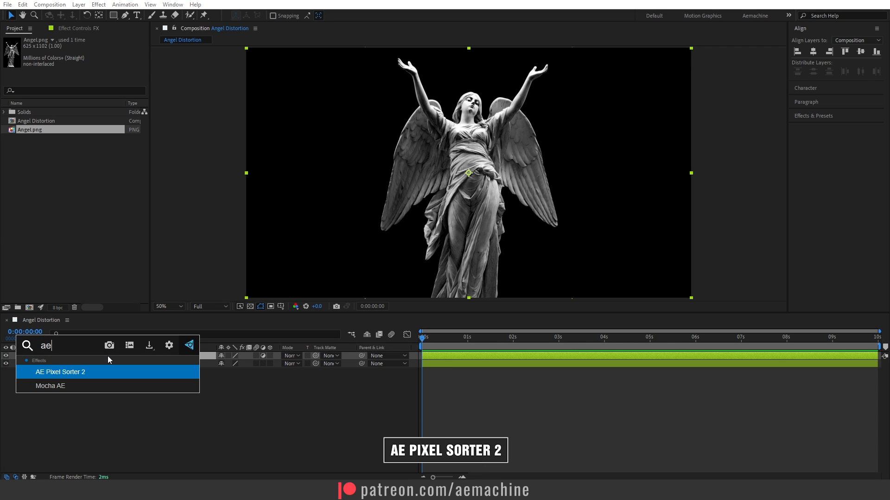
double_click(60, 371)
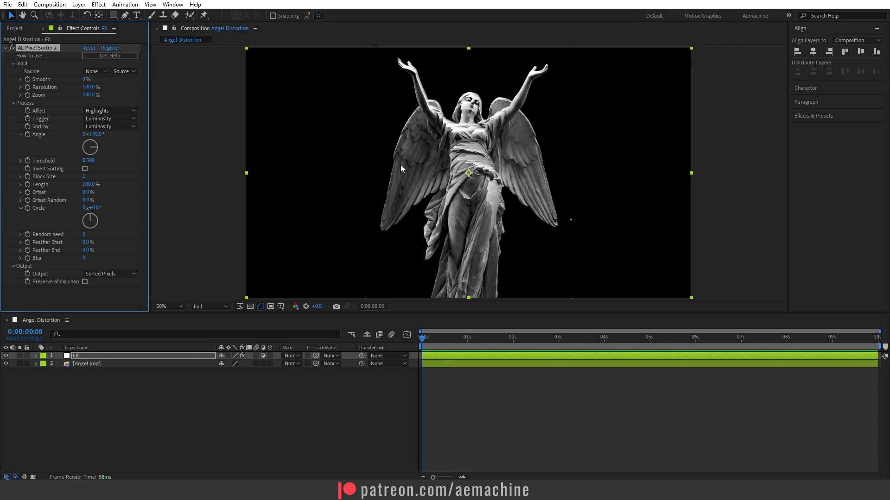
mouse_move(475, 167)
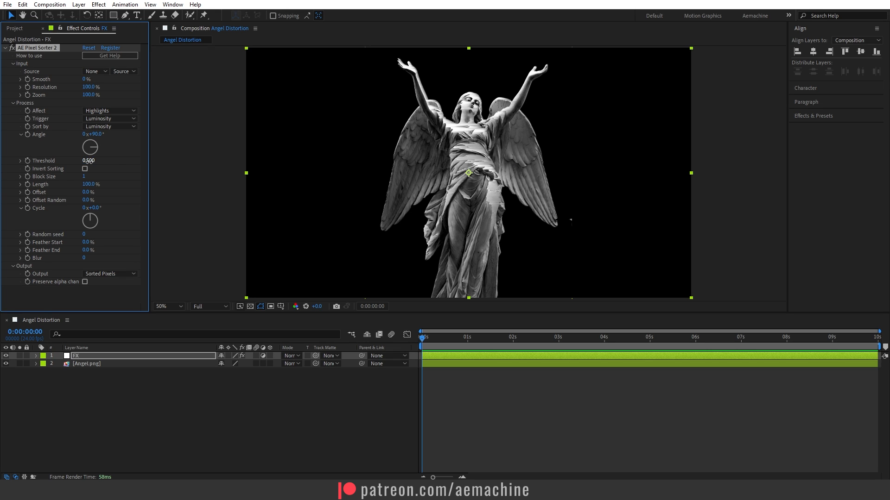
Set the Pixel Sorter to 180° angle, threshold 0.250, 40% resolution and block size 2.
left_click_drag(88, 161, 77, 161)
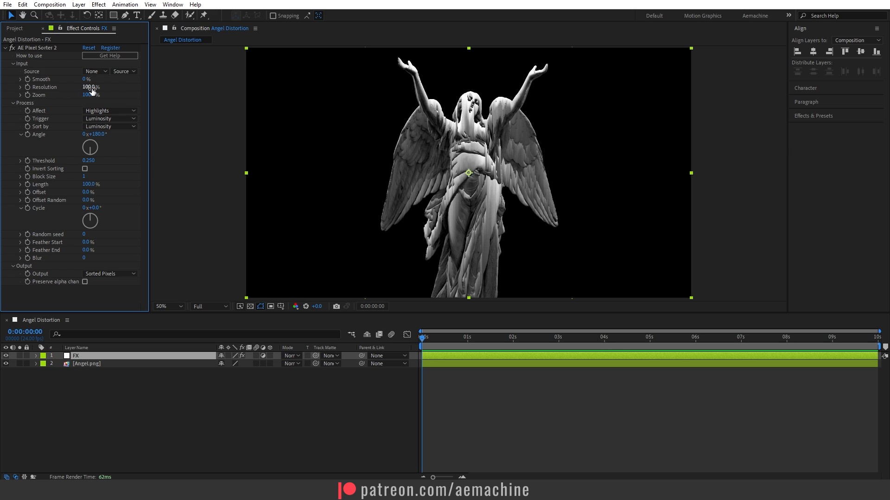
left_click_drag(91, 87, 84, 86)
type("40")
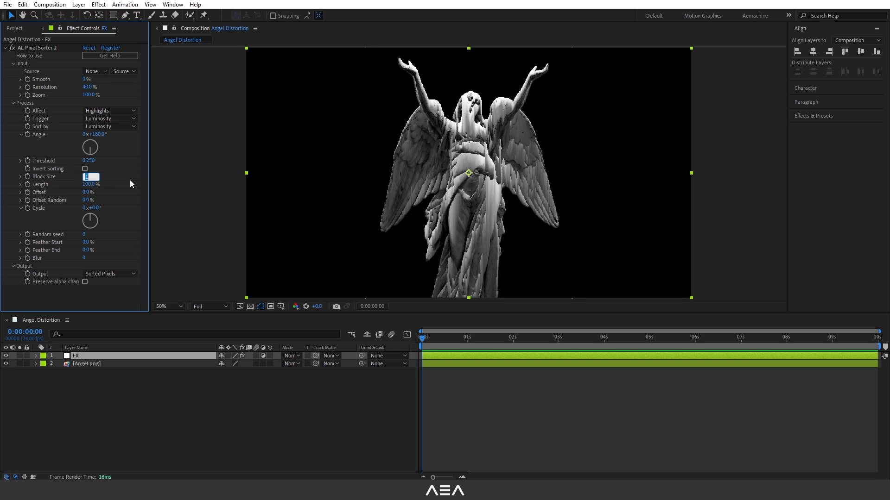
type("2")
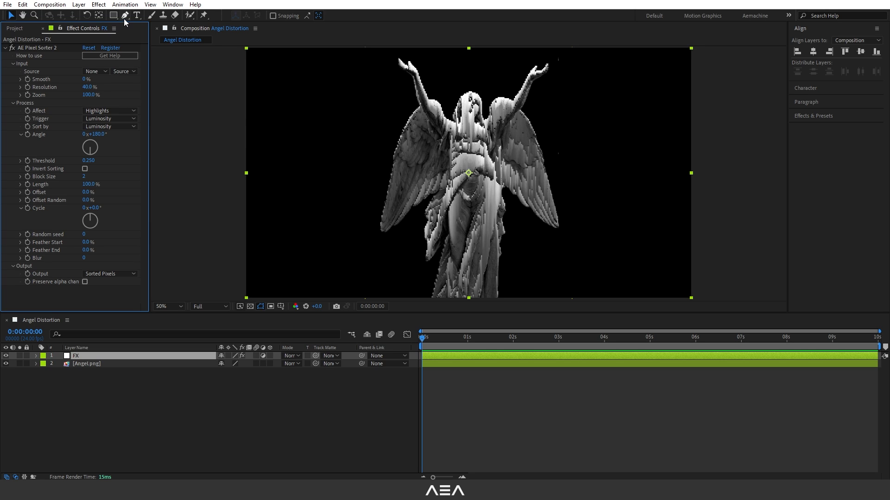
Draw an Add Inverted mask around the statue on FX with 16 px feather.
left_click(123, 15)
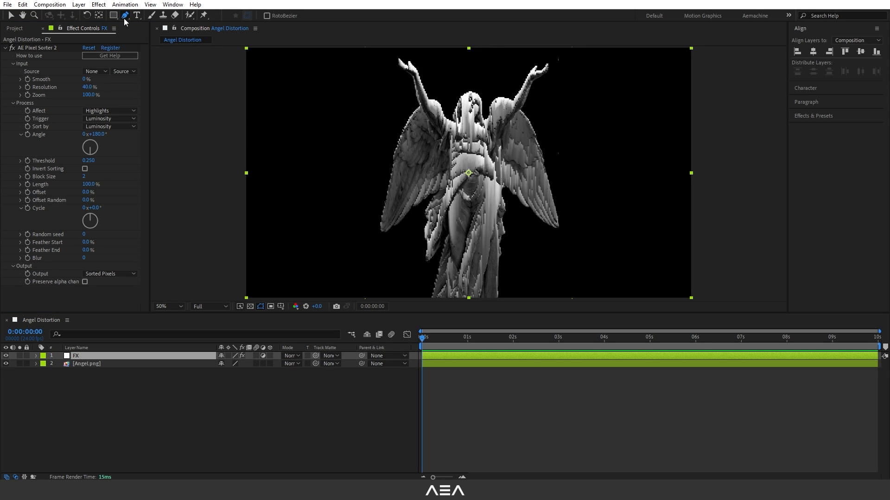
mouse_move(423, 116)
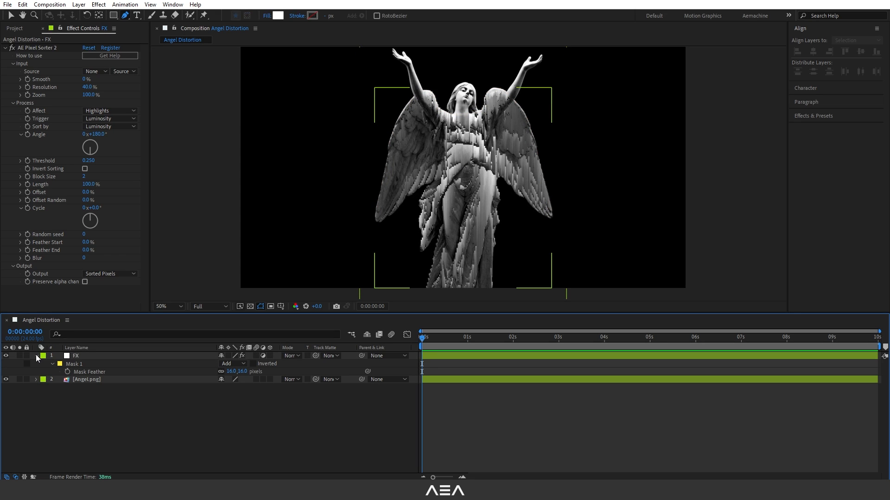
left_click(35, 364)
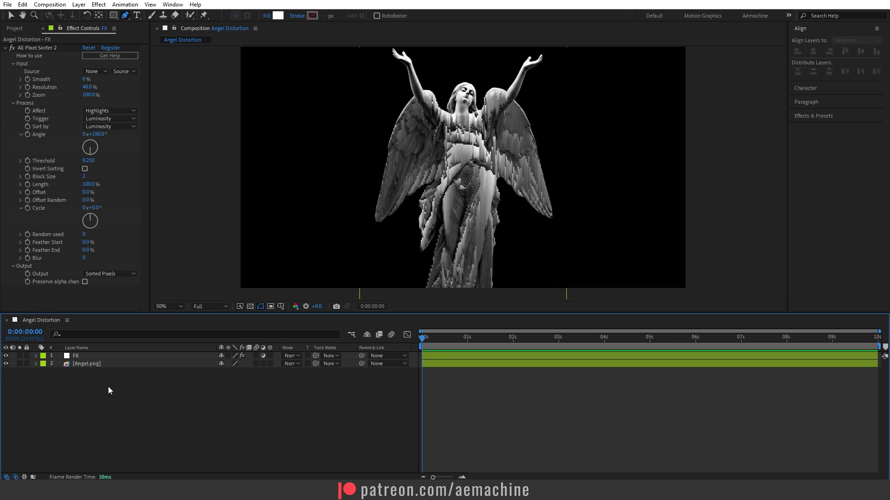
mouse_move(86, 373)
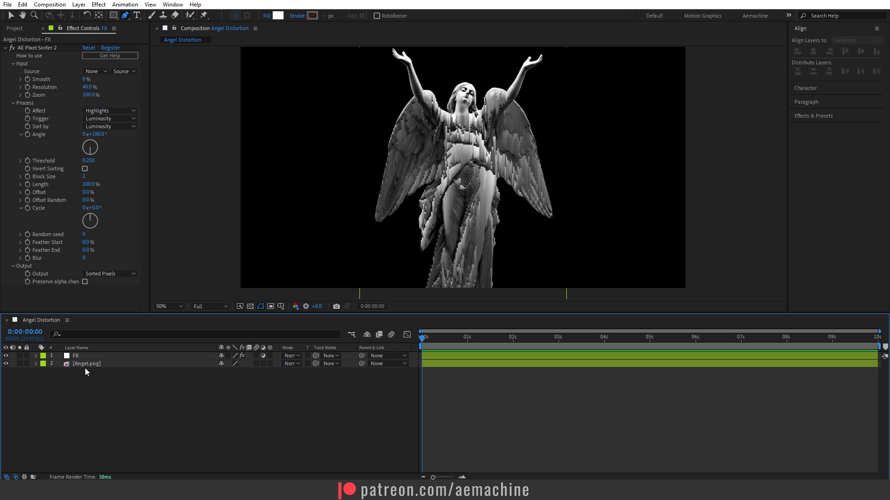
Duplicate Angel.png and give the lower copy Fractal Noise with contrast 50 and scale 84.
left_click(86, 363)
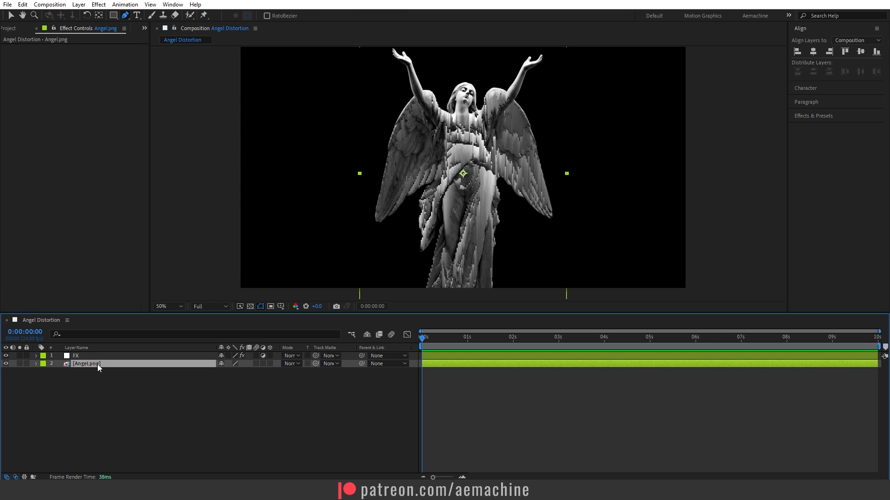
key("ctrl+d")
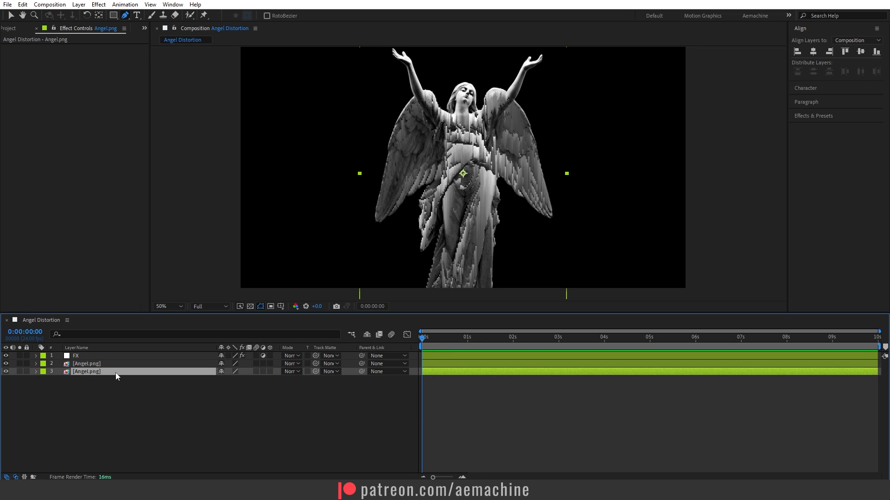
left_click(56, 334)
type("50")
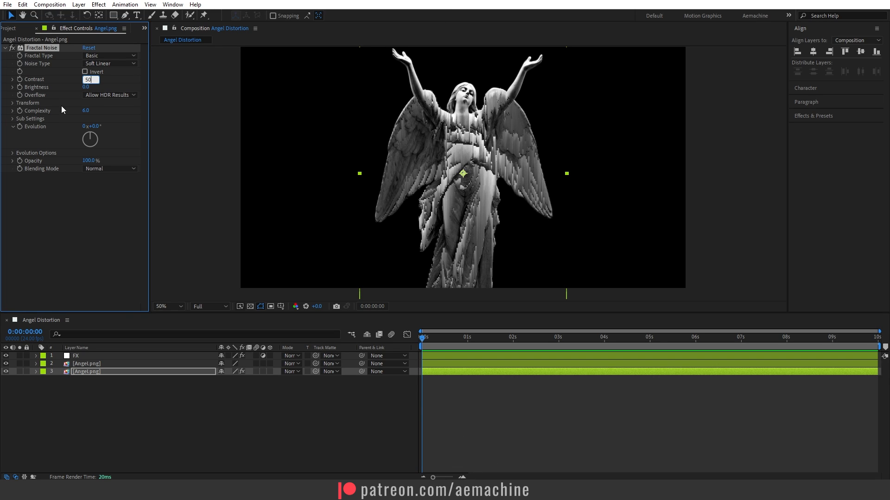
left_click(12, 103)
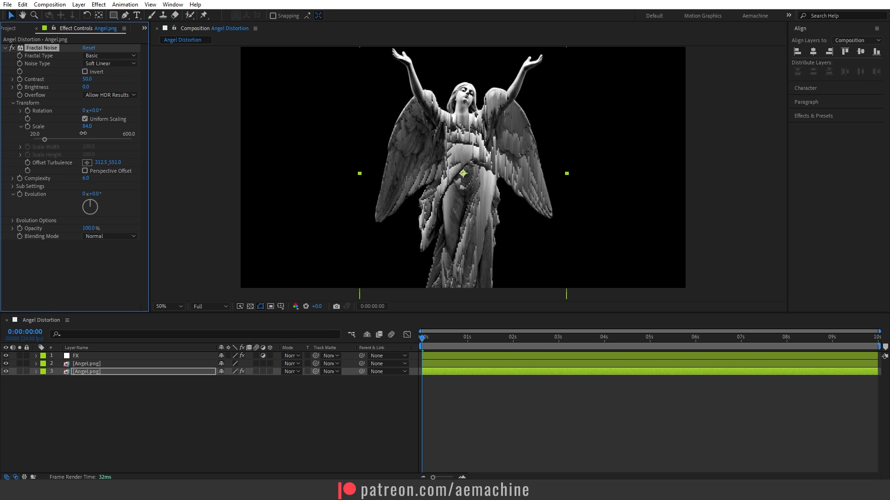
left_click(114, 364)
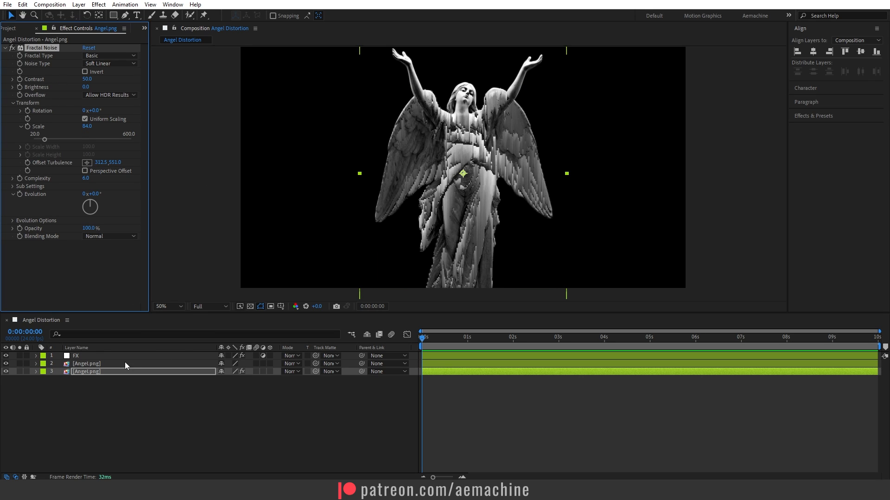
Set Pixel Sorter Source to 3. Angel.png with Effects & Masks, and noise scale to 123.
left_click(76, 355)
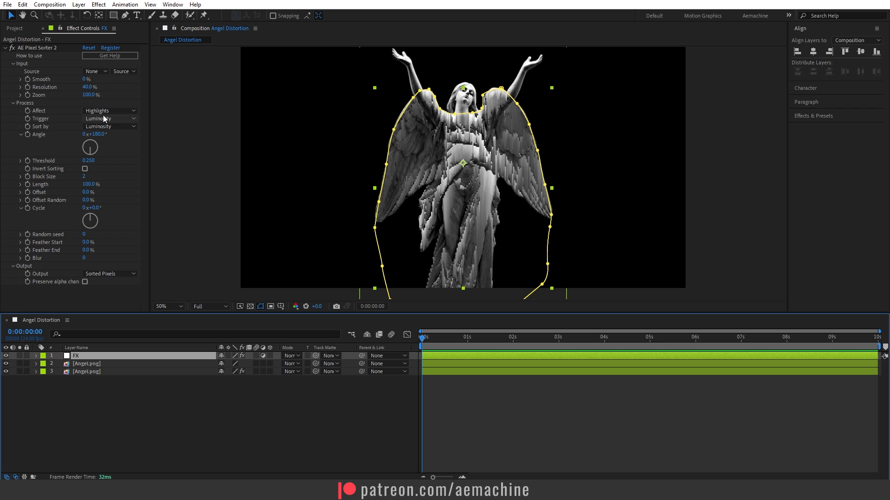
left_click(94, 71)
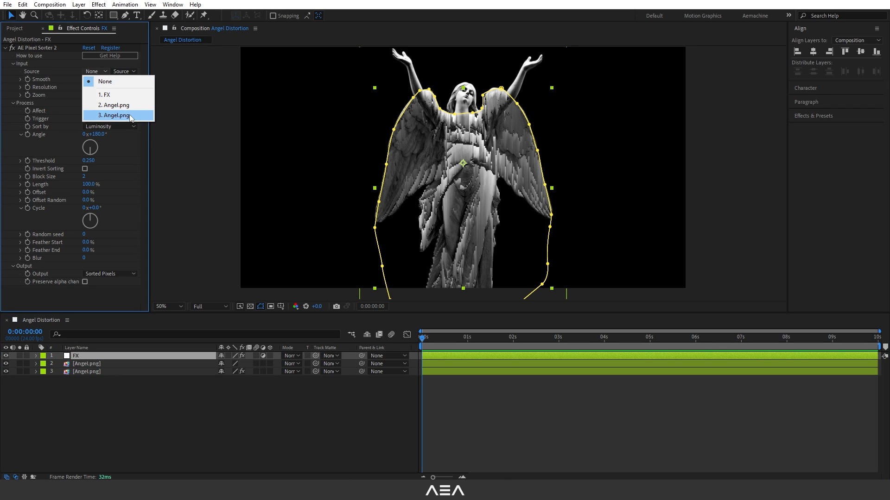
left_click(119, 115)
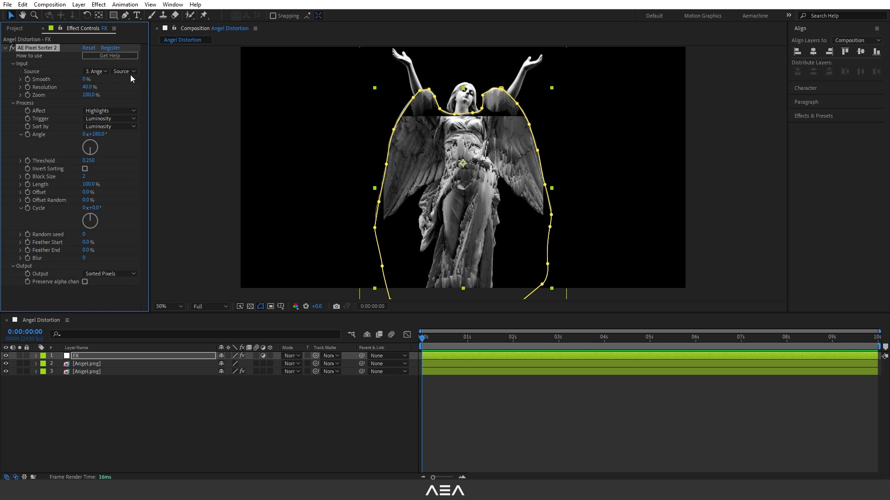
left_click(122, 71)
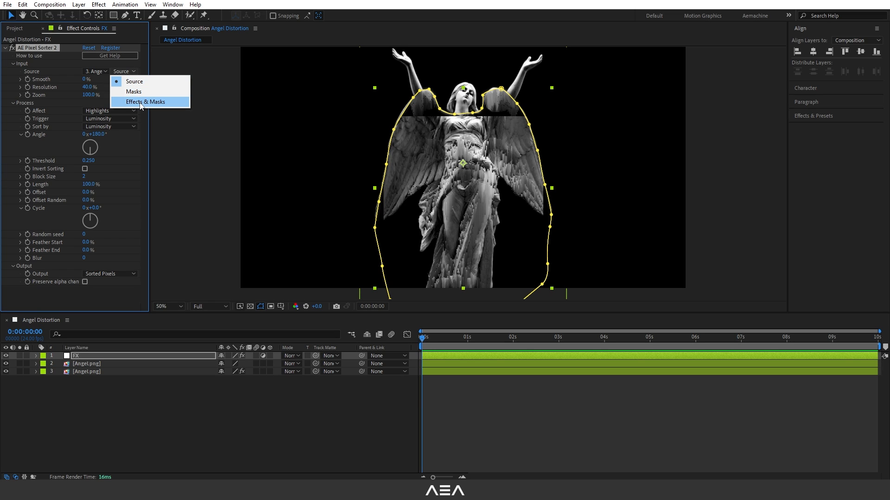
left_click(148, 101)
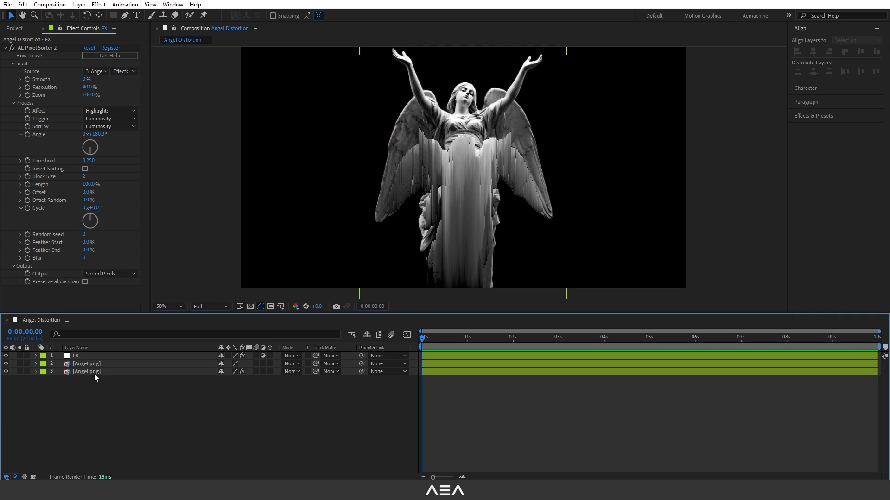
left_click(86, 372)
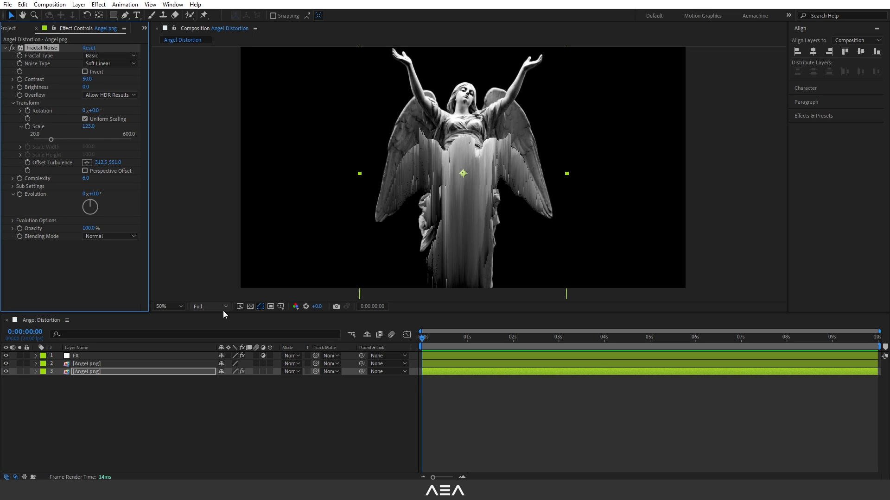
left_click(75, 356)
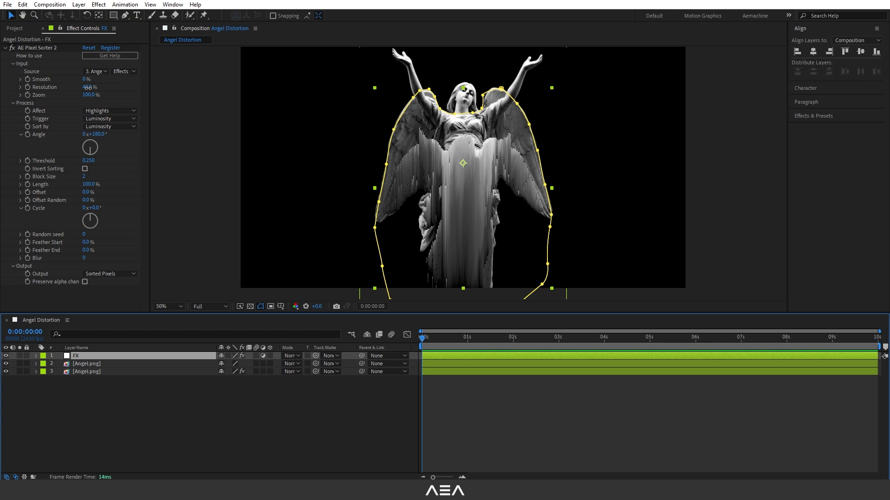
Set Pixel Sorter resolution to 21.9%, threshold to 0.380, and enable Invert Sorting.
left_click_drag(90, 87, 85, 87)
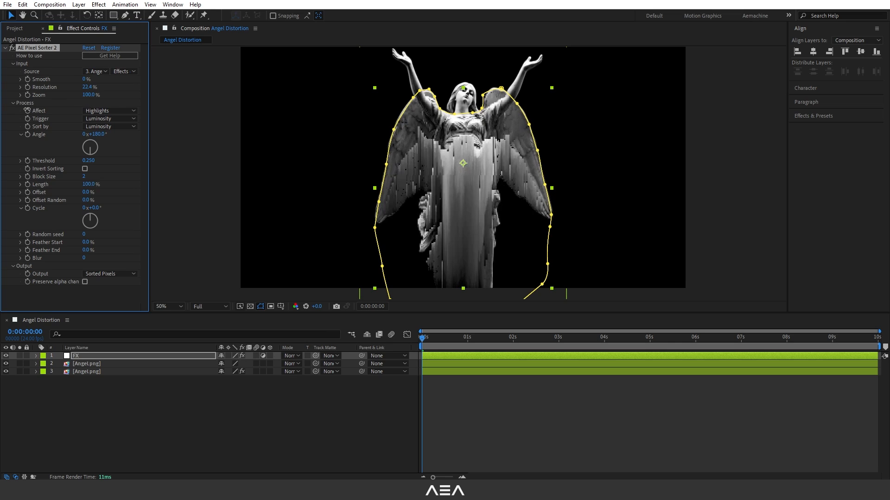
left_click_drag(89, 161, 68, 161)
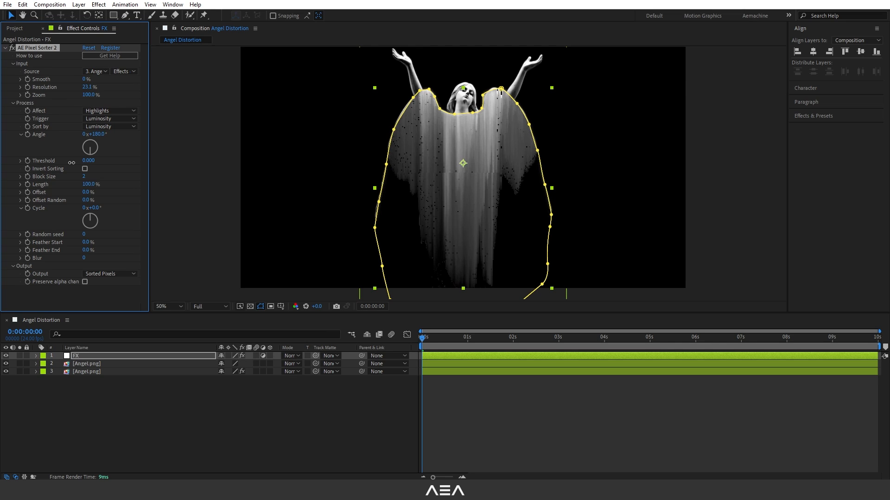
left_click_drag(88, 160, 99, 161)
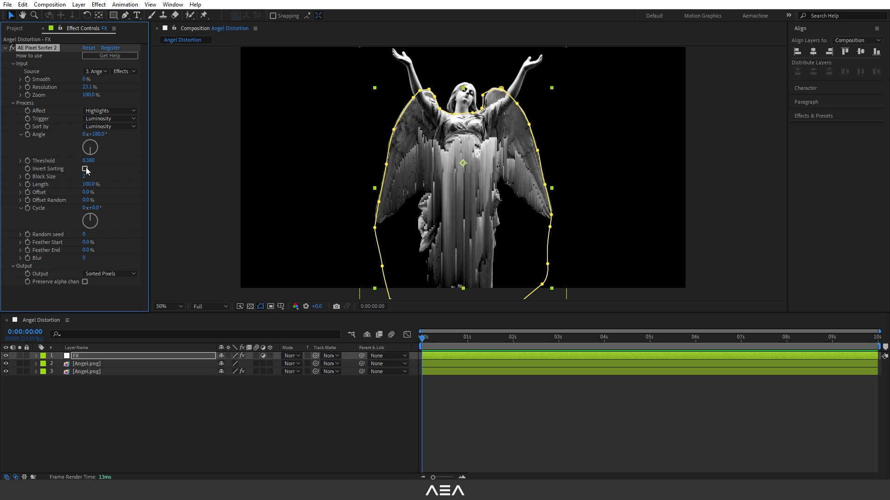
left_click(85, 169)
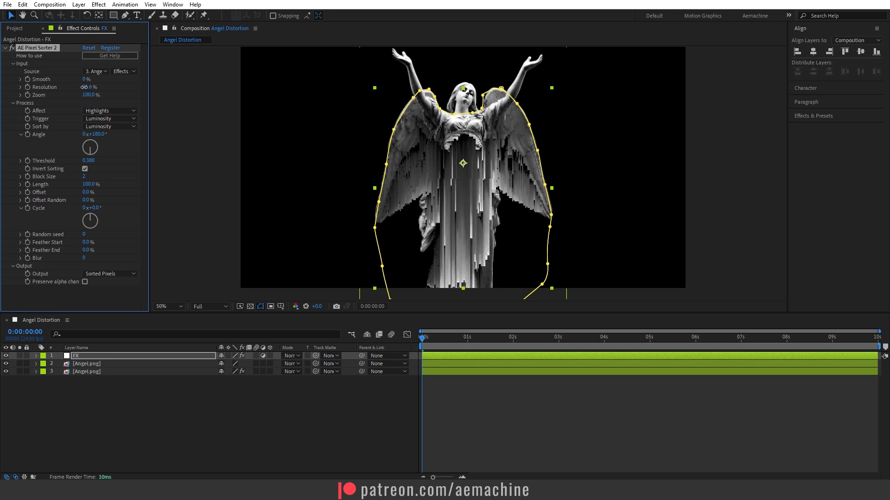
left_click_drag(88, 87, 100, 86)
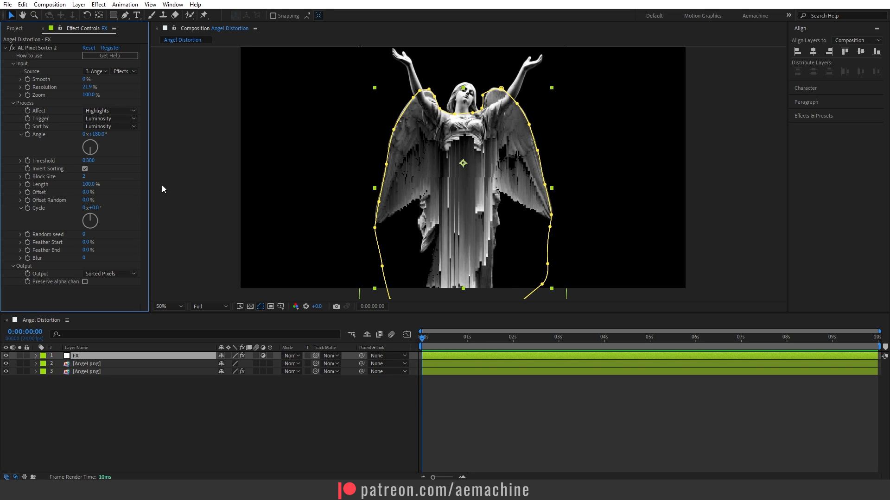
mouse_move(48, 233)
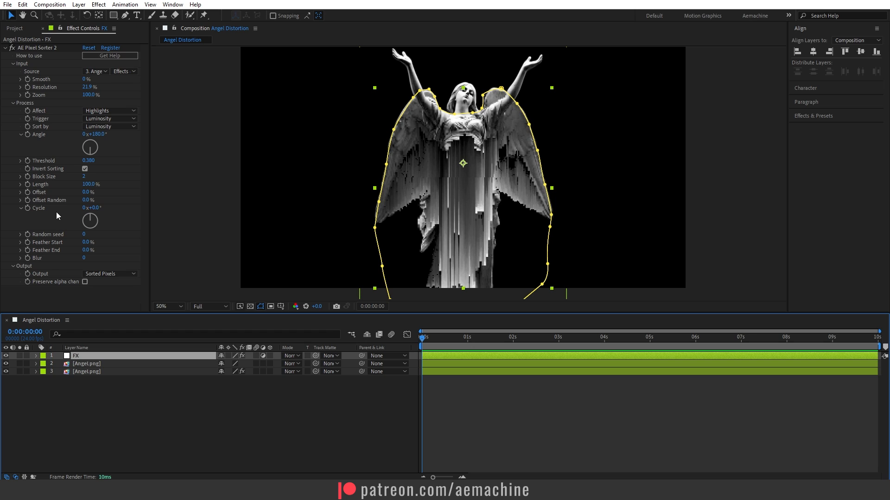
mouse_move(48, 213)
type("time*100")
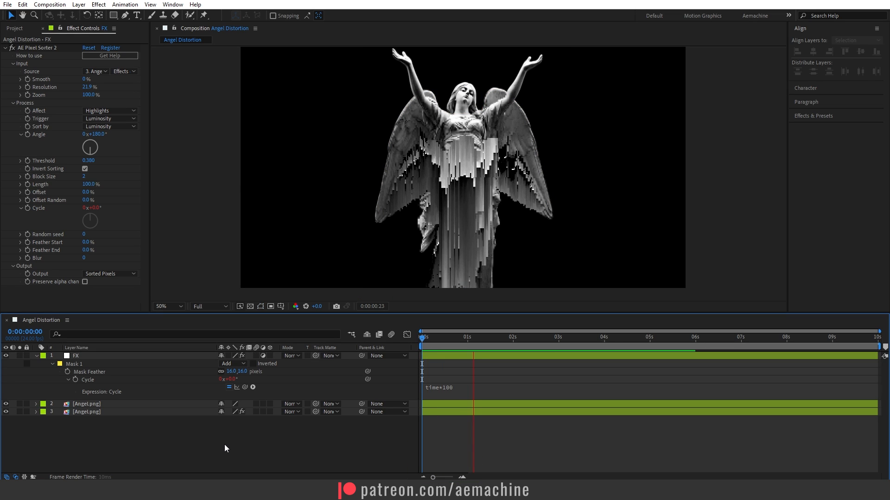
Drive Cycle with a time*100 expression, set mask feather 16 px and resolution 36%.
left_click(576, 336)
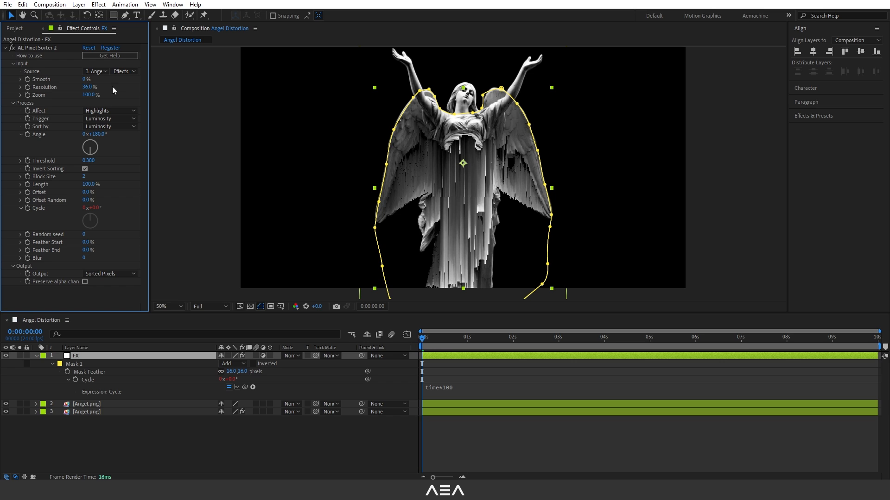
left_click(649, 337)
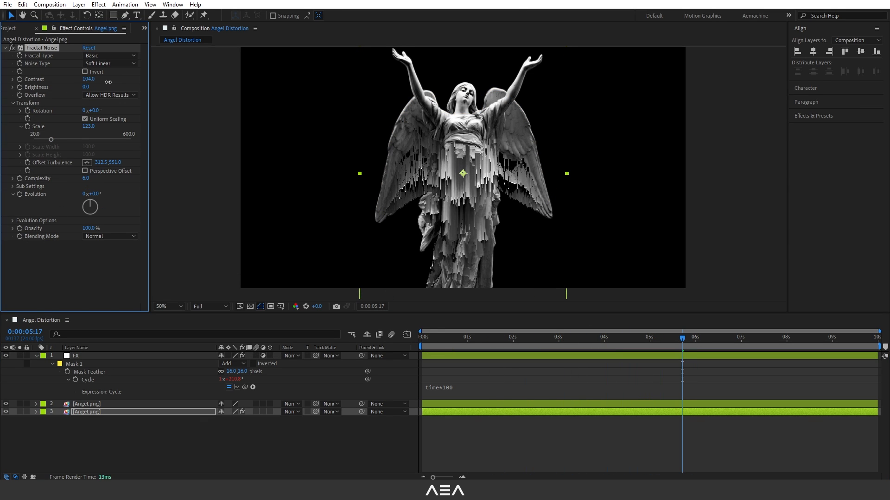
Lower the noise copy's Fractal Noise contrast to about 93 and collapse the FX layer.
left_click_drag(88, 79, 76, 79)
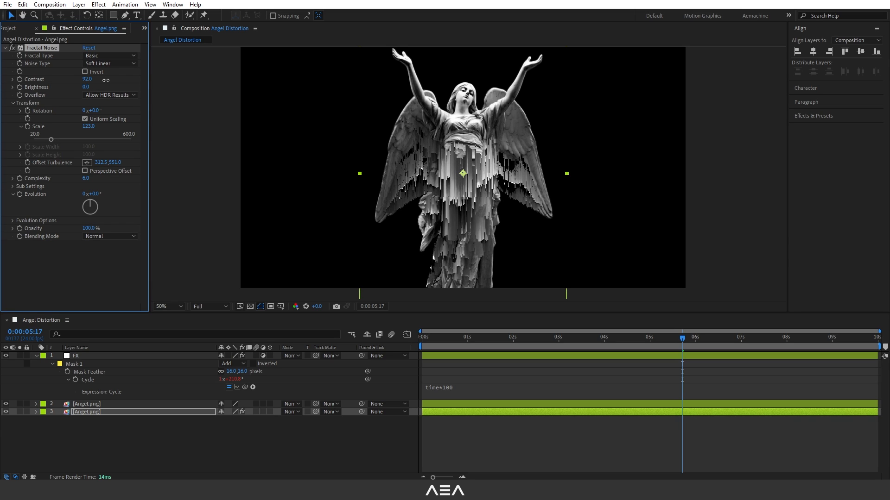
left_click(36, 356)
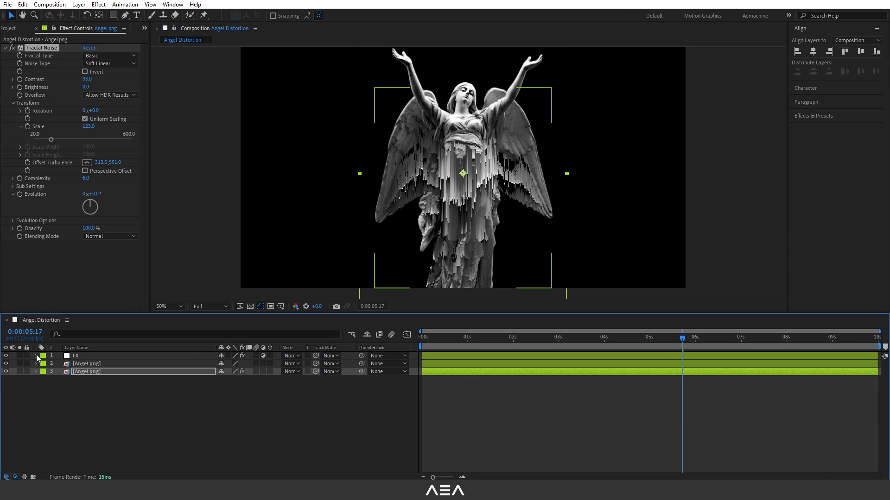
left_click(76, 356)
type("hro")
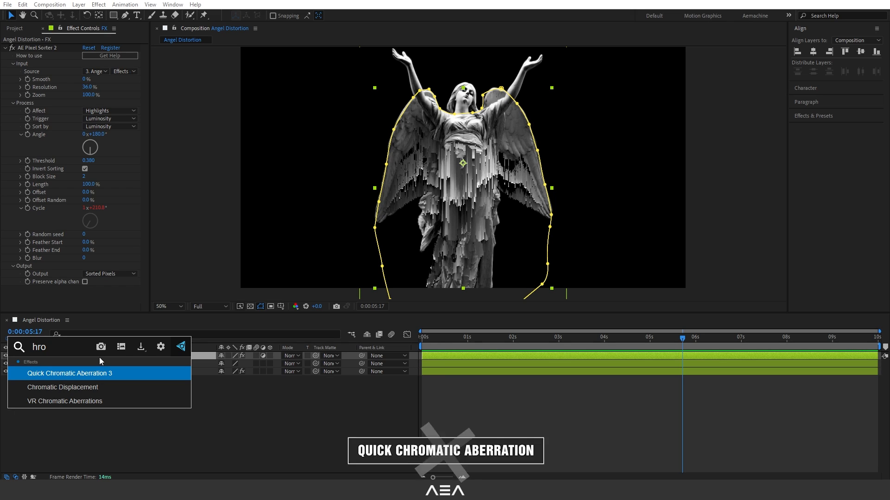
mouse_move(136, 378)
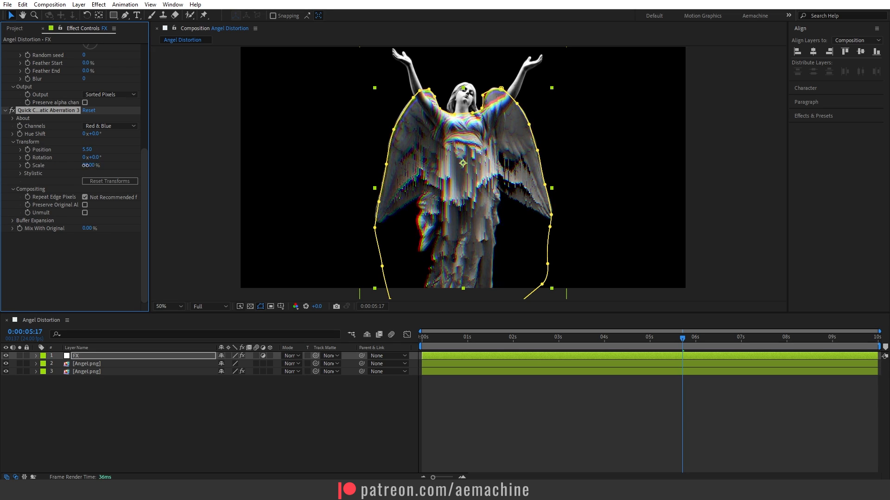
Apply Quick Chromatic Aberration 3 to FX with Red & Blue channels, position 5.50, scale 115%.
left_click_drag(88, 164, 91, 165)
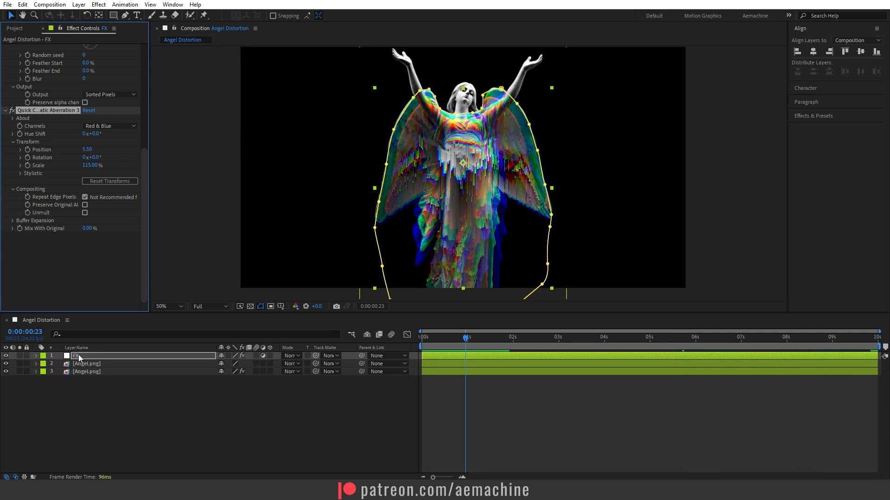
type("glo")
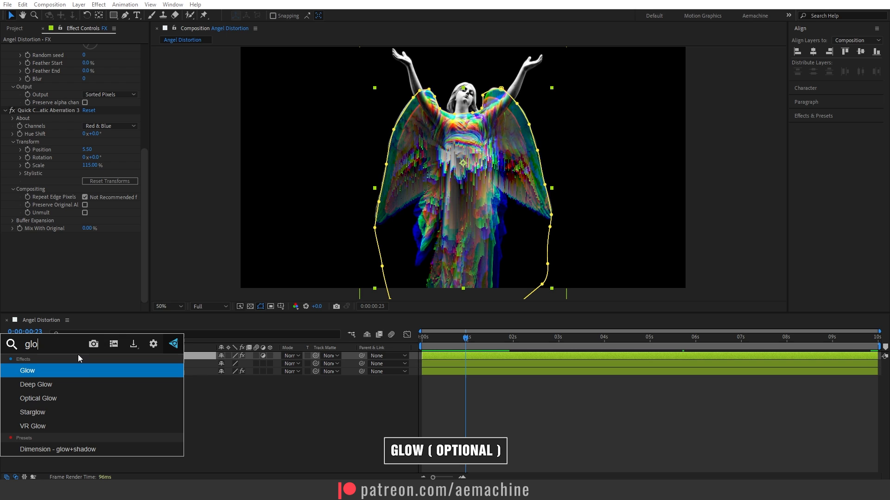
Apply Glow to FX with threshold 60%, radius 106 and intensity 0.4.
double_click(28, 371)
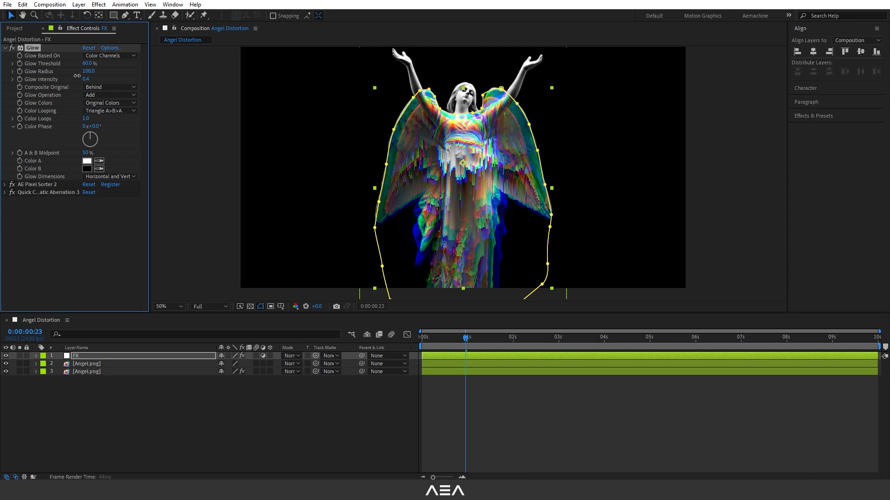
left_click(5, 47)
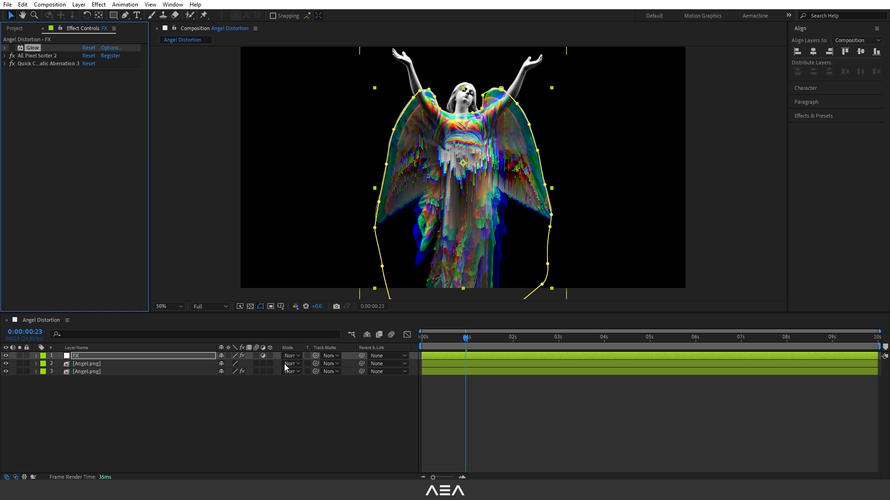
left_click(113, 395)
type("BG")
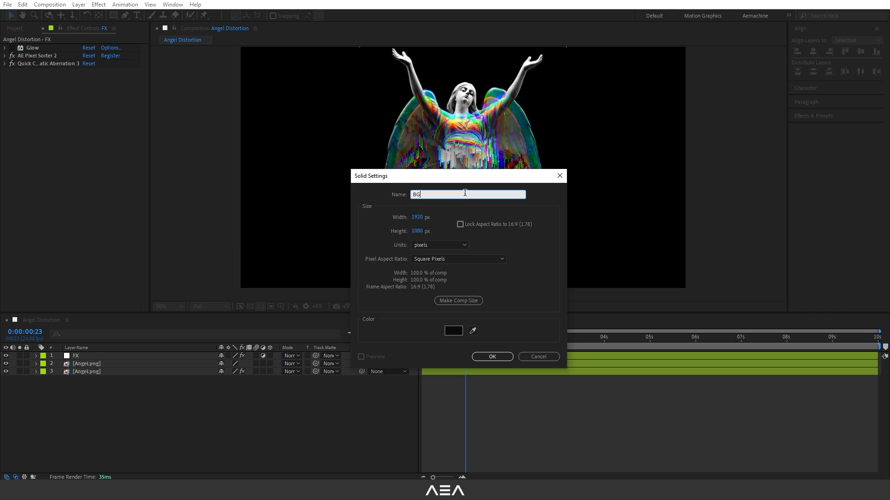
Create a composition-sized near-black (#0B0B0B) solid named BG.
left_click(453, 330)
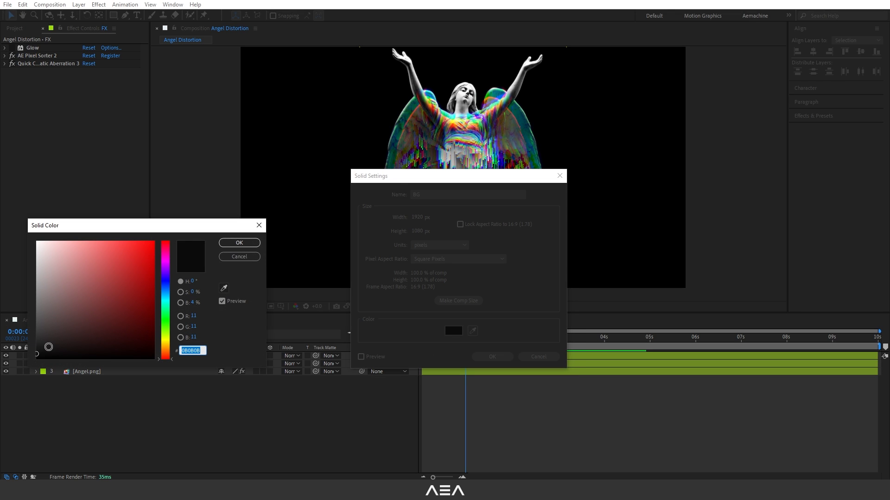
left_click(239, 243)
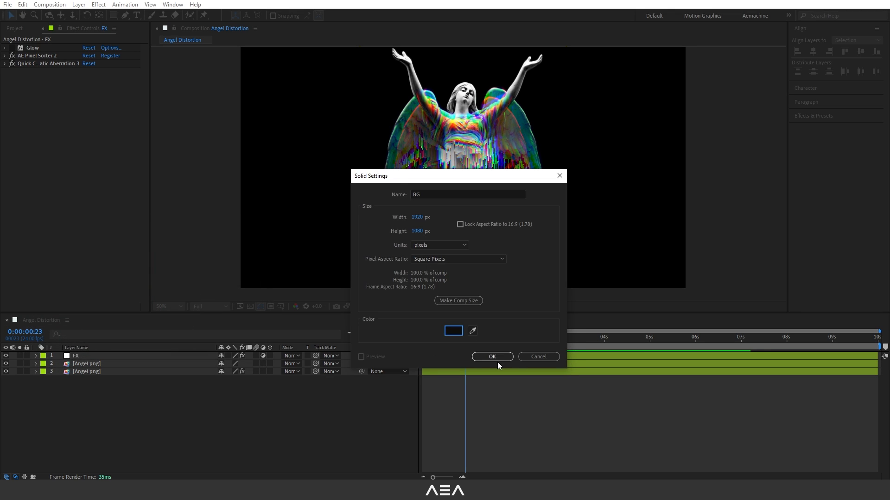
left_click(491, 356)
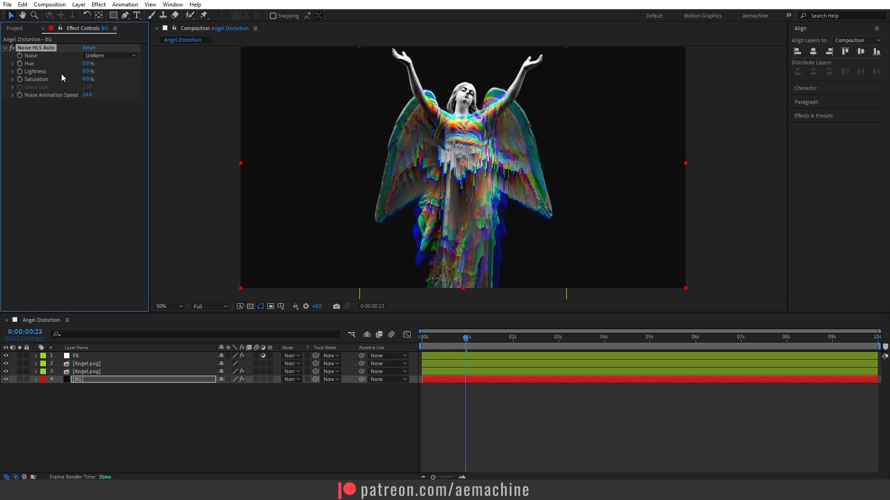
Set BG's Noise HLS Auto to Grain noise with 14% lightness and 43% saturation.
left_click(109, 55)
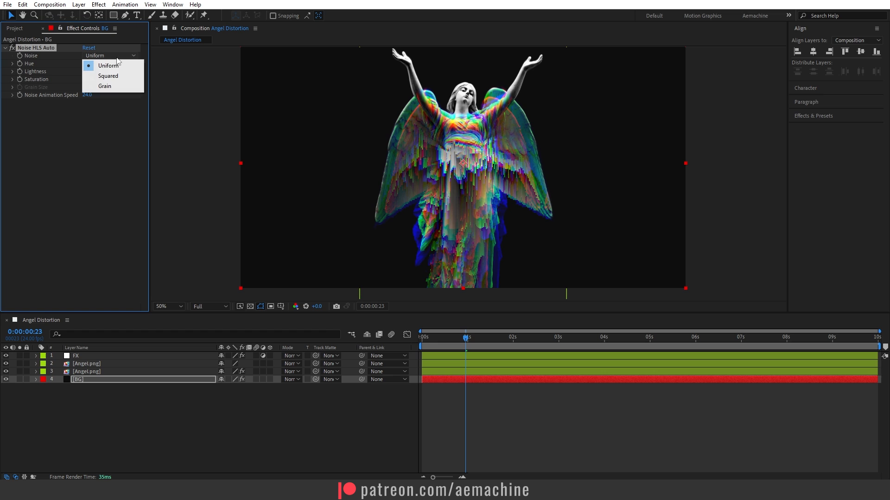
left_click(104, 86)
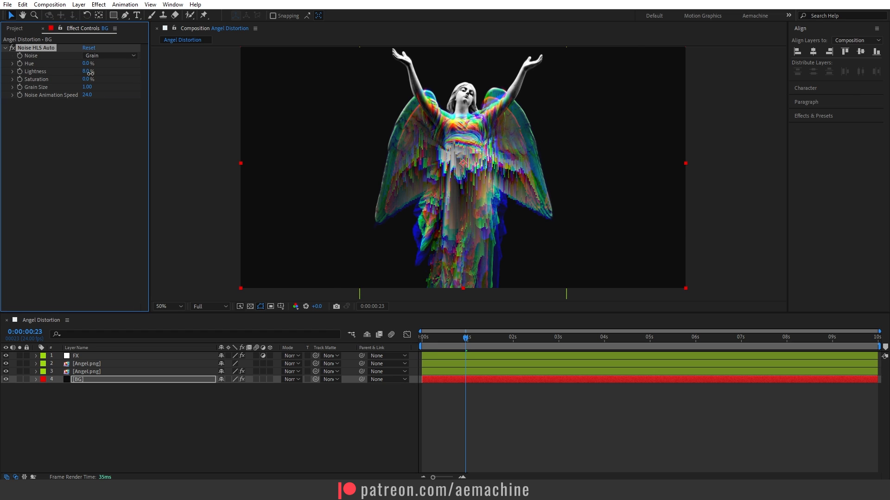
left_click_drag(88, 71, 98, 71)
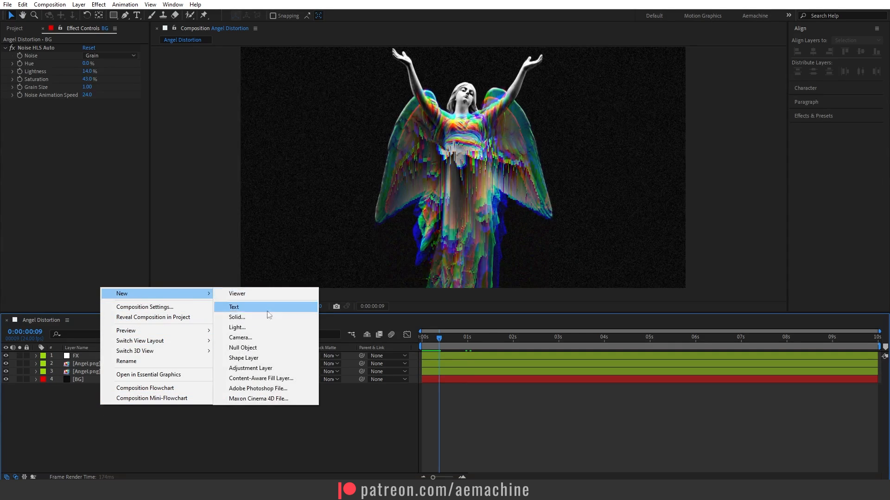
Add an adjustment layer with Curves: bend the red curve down, lower green shadows, lift green midtones.
left_click(250, 368)
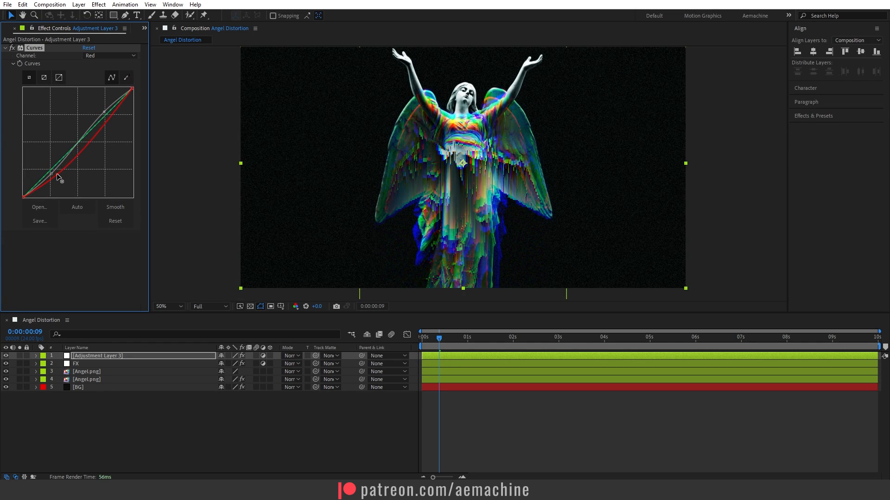
left_click_drag(57, 176, 105, 116)
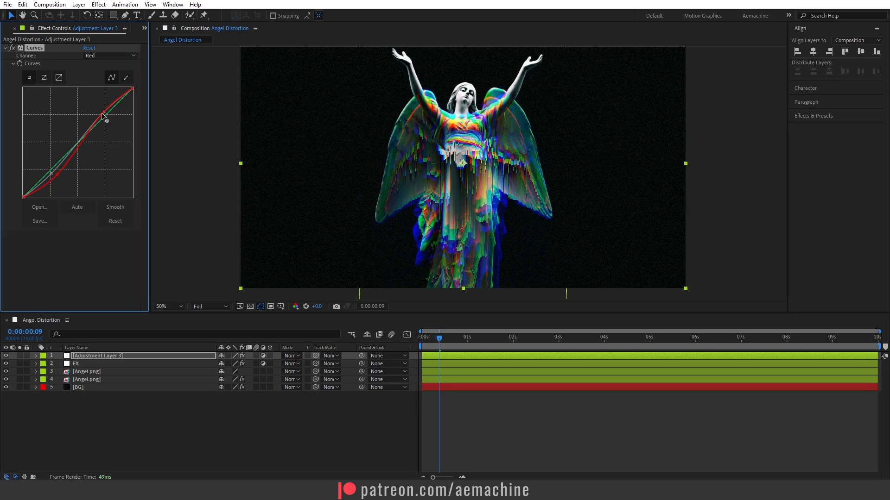
left_click(110, 55)
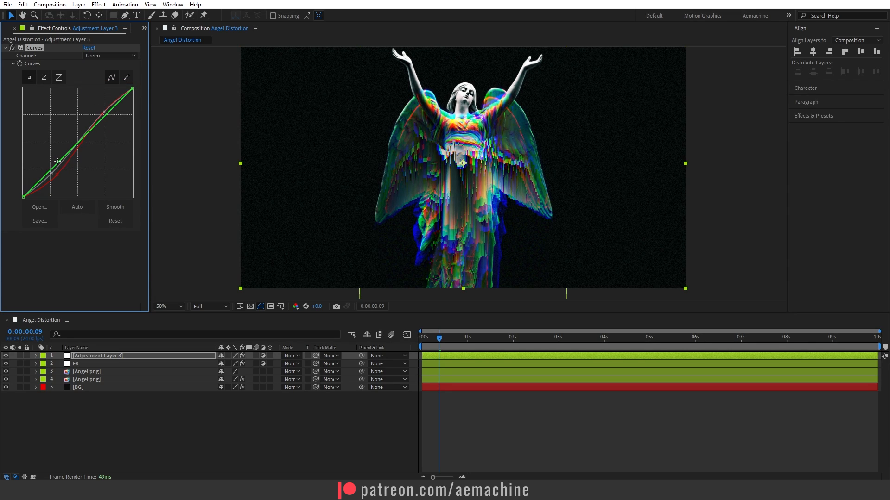
left_click_drag(56, 162, 67, 170)
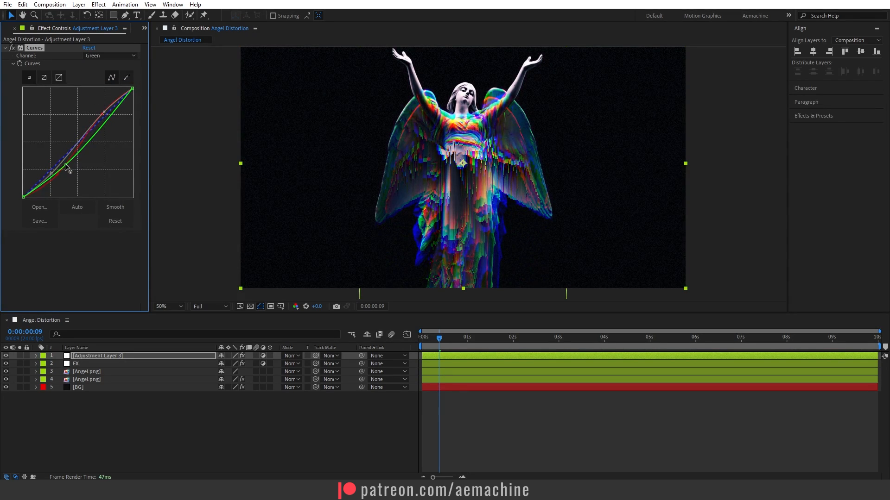
left_click_drag(66, 167, 105, 116)
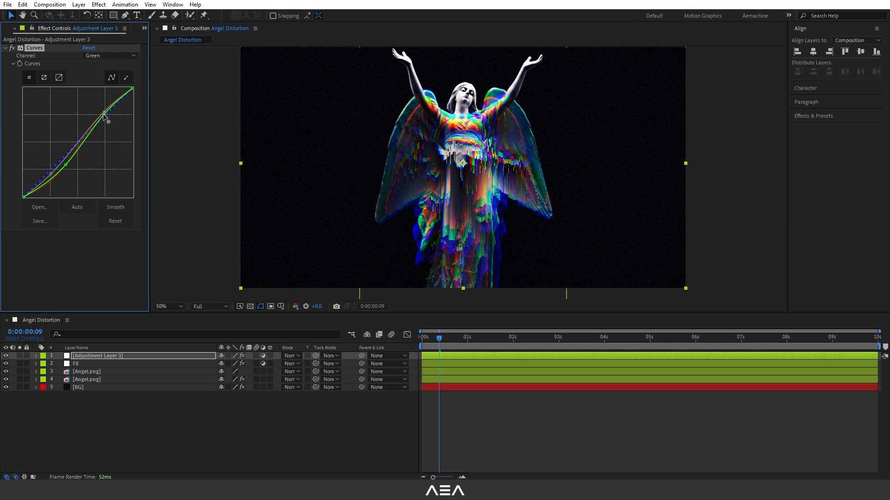